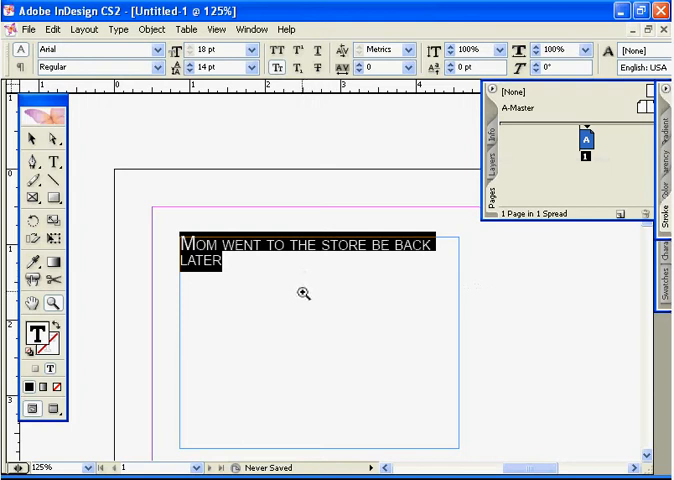
mouse_move(416, 124)
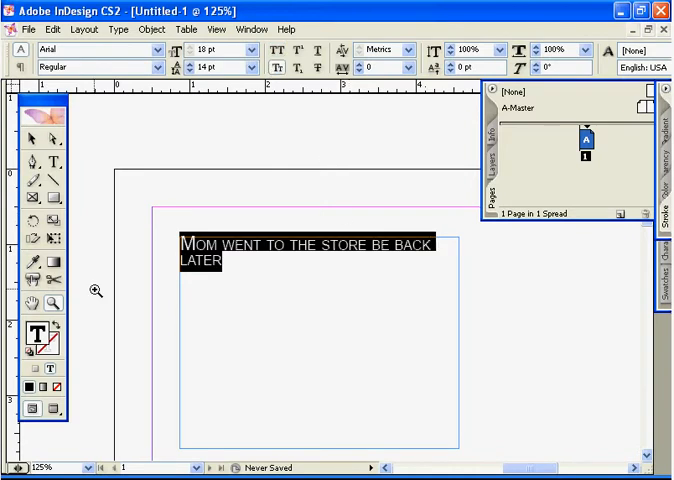
mouse_move(230, 324)
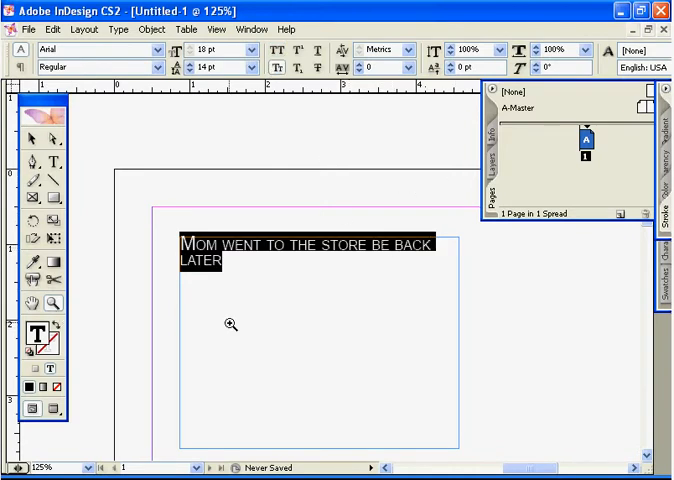
- Make the sample sentence superscript, then turn its small caps off
left_click(297, 67)
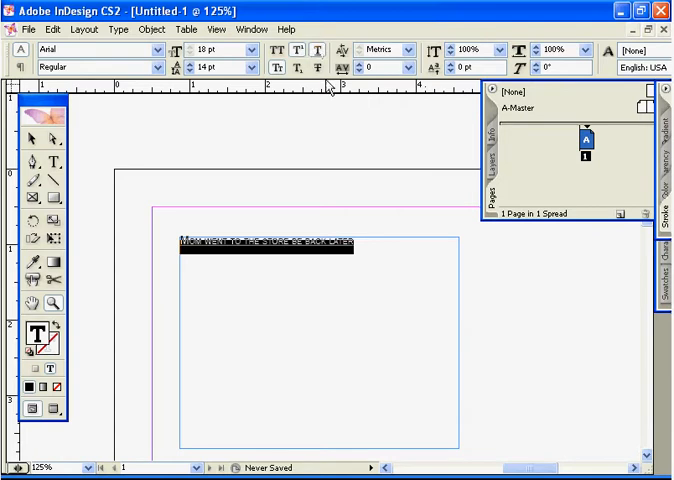
mouse_move(283, 238)
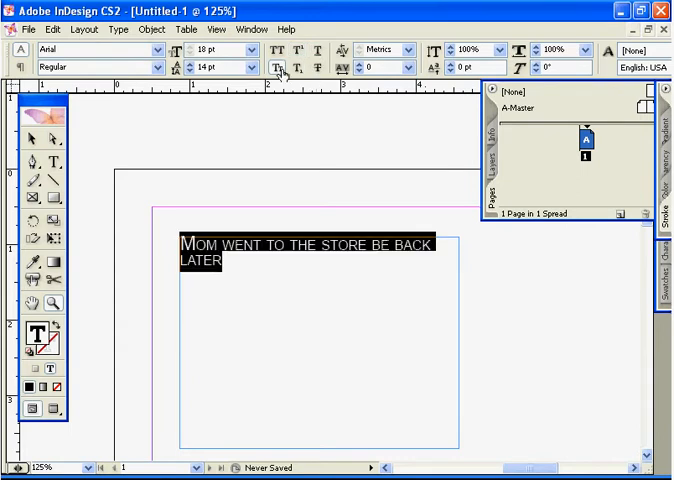
left_click(277, 68)
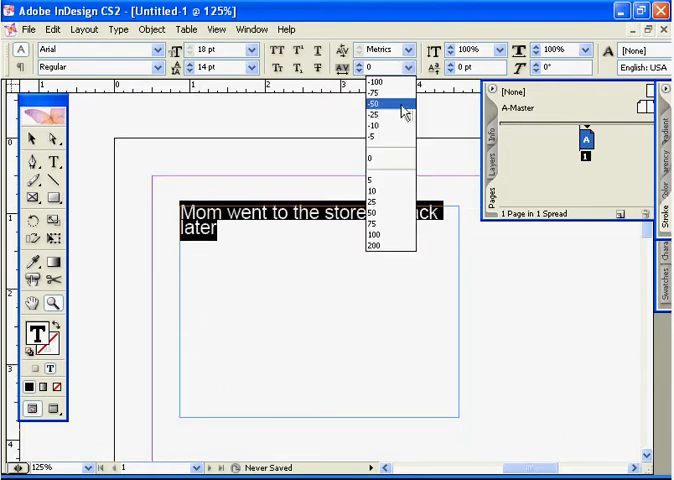
- Set the sentence's tracking to 25 in the Control panel
left_click(372, 202)
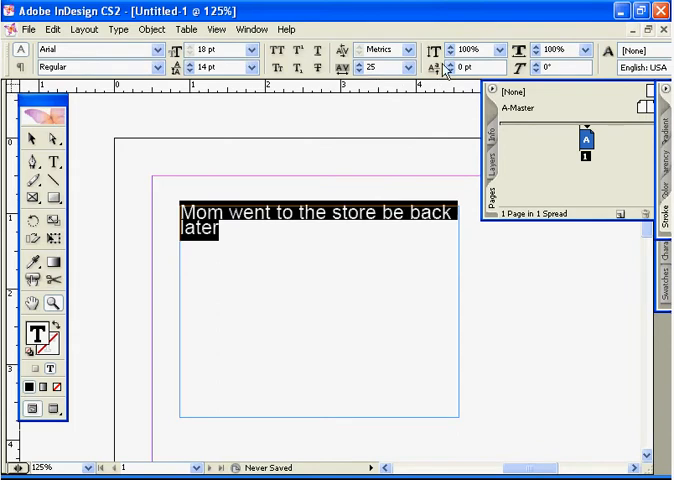
mouse_move(372, 210)
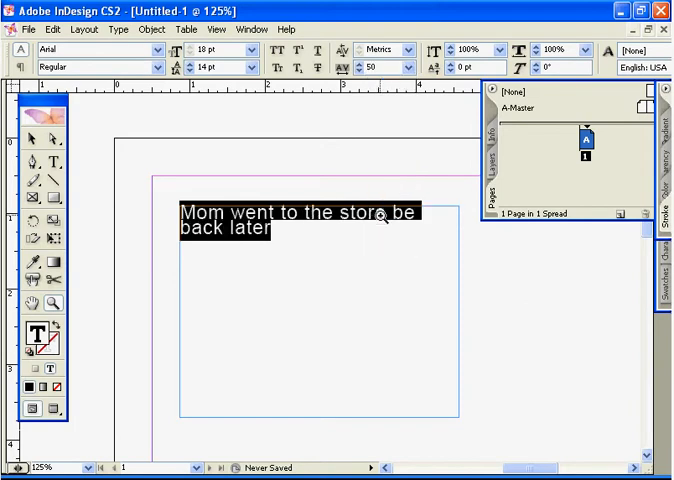
mouse_move(450, 122)
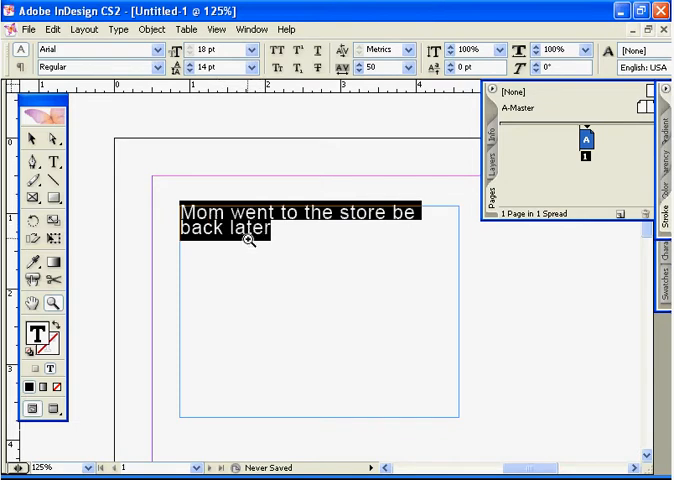
mouse_move(357, 131)
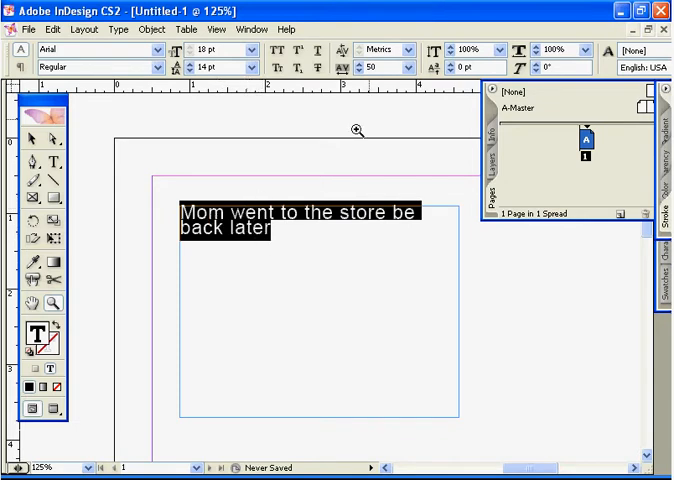
mouse_move(250, 218)
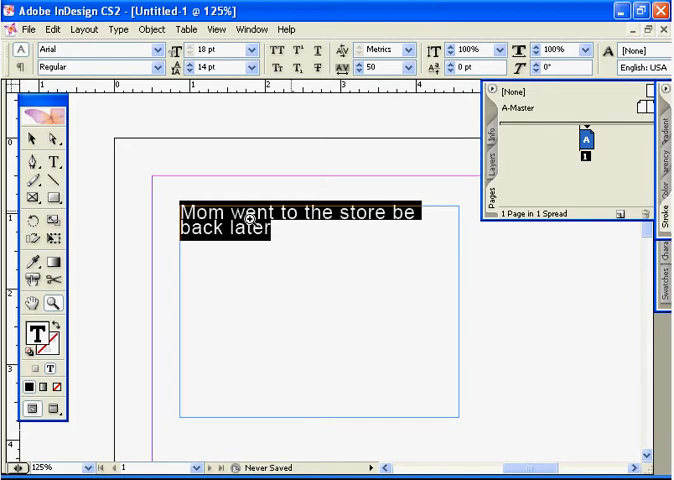
- Choose a 50% vertical scale for the sentence from the Control panel list
left_click(500, 49)
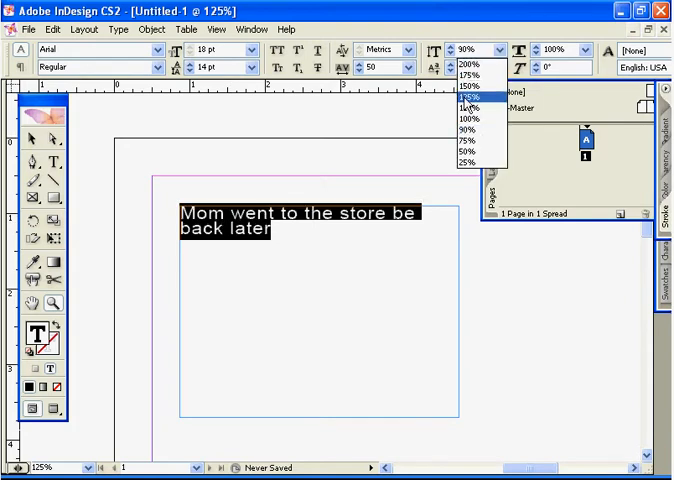
left_click(461, 151)
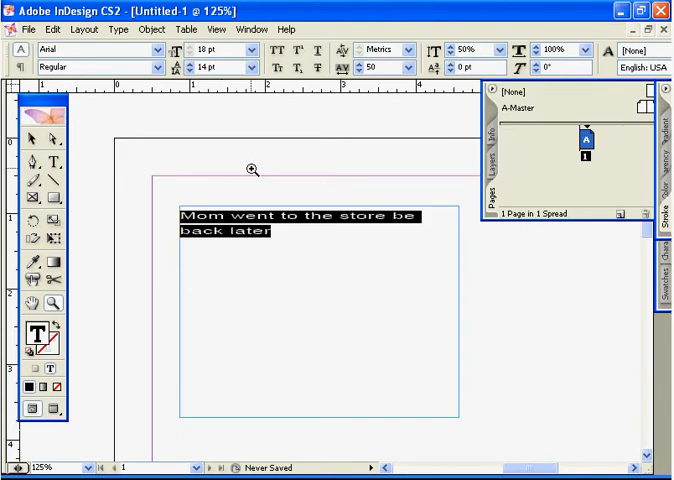
mouse_move(298, 186)
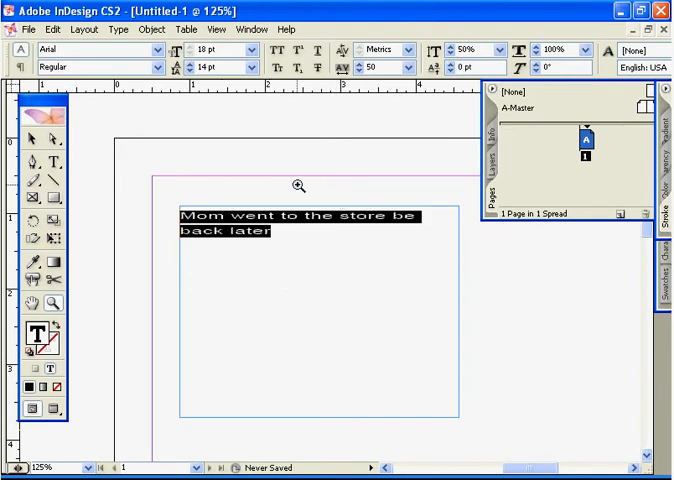
mouse_move(270, 214)
type("-4")
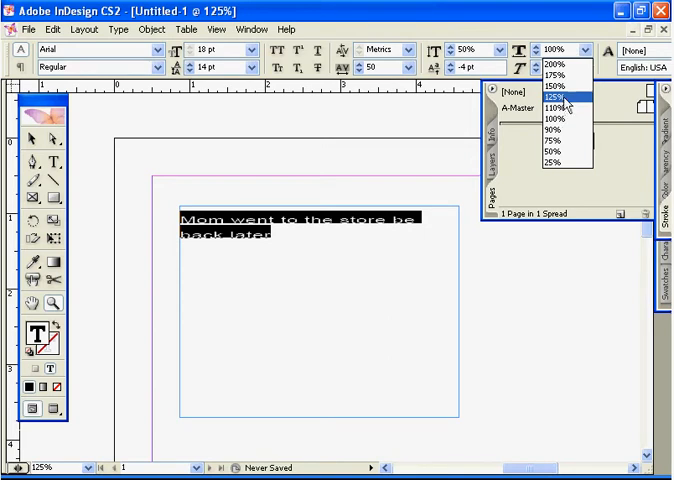
- Stretch the sentence's letters to a 125% horizontal scale
left_click(553, 97)
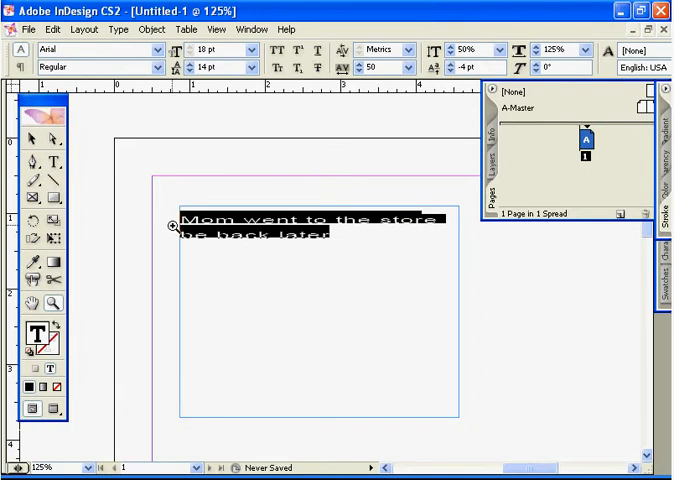
mouse_move(360, 147)
type("45")
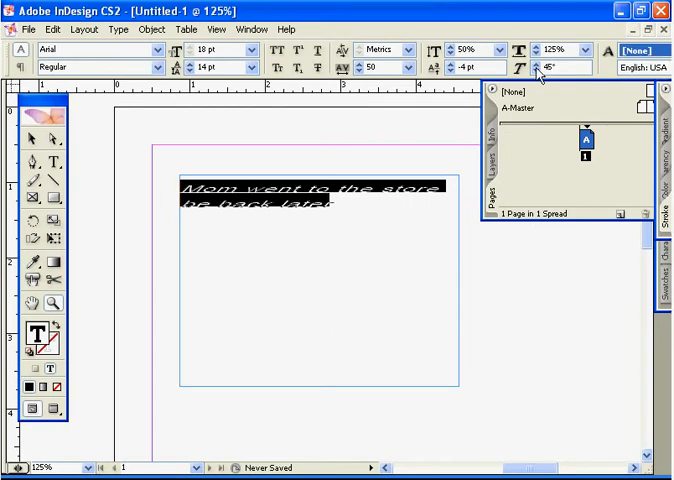
mouse_move(353, 244)
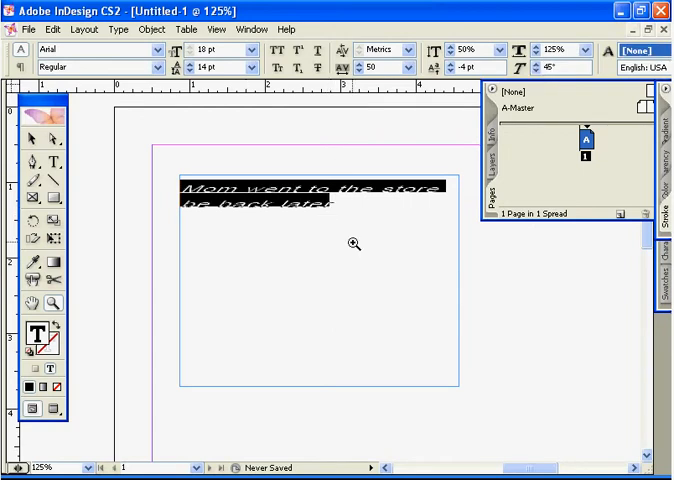
mouse_move(195, 167)
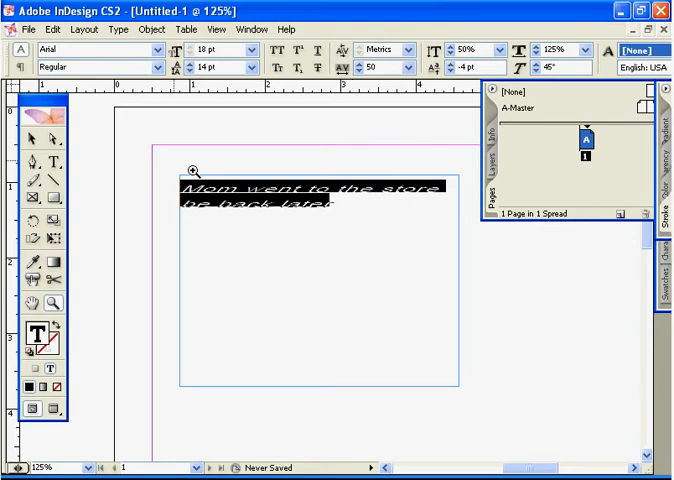
mouse_move(590, 28)
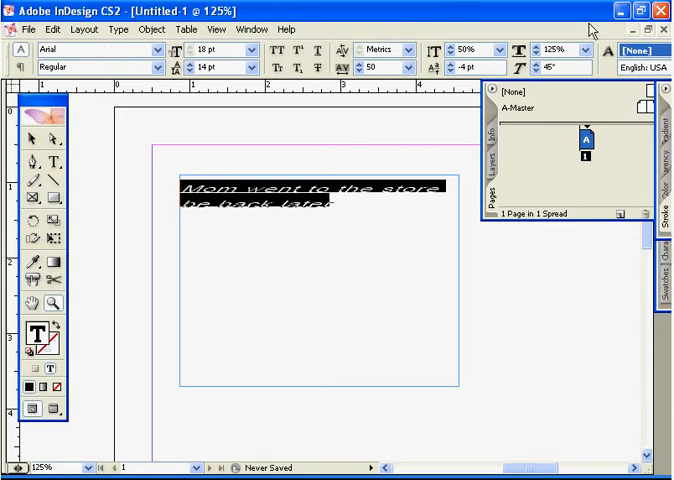
- Stop editing the sentence, switch to the Selection Tool, and bring up the type tools flyout
left_click(34, 139)
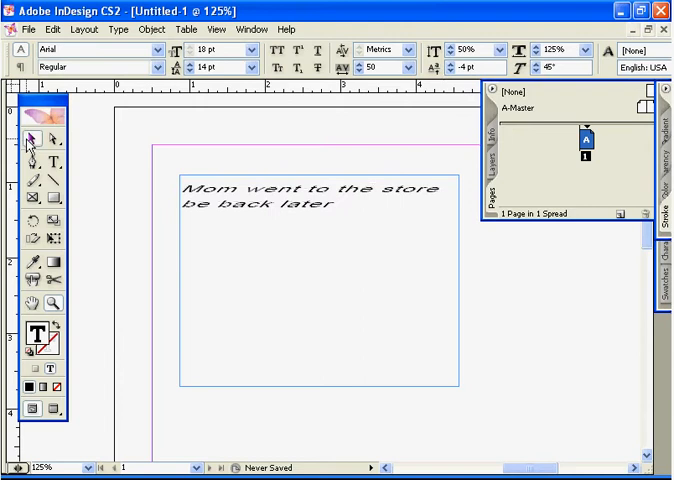
left_click(35, 138)
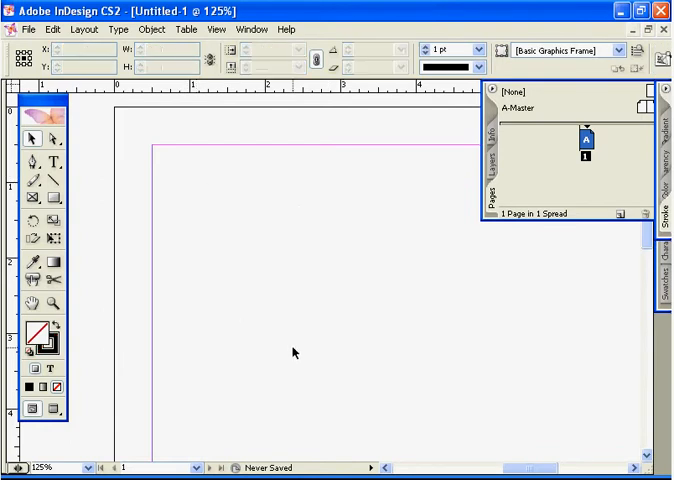
left_click(51, 160)
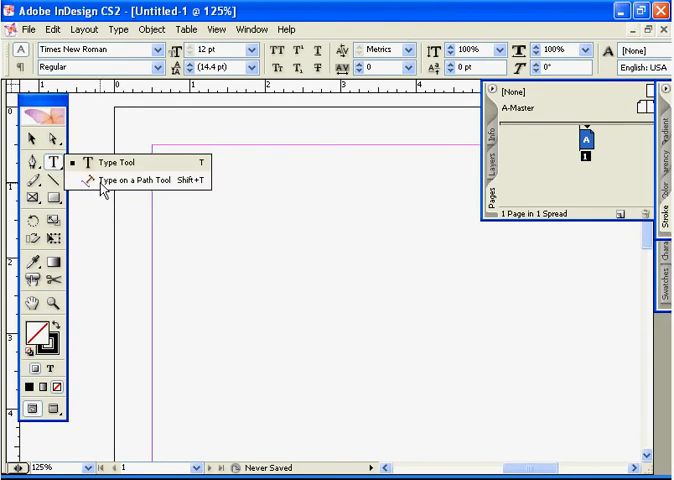
mouse_move(142, 190)
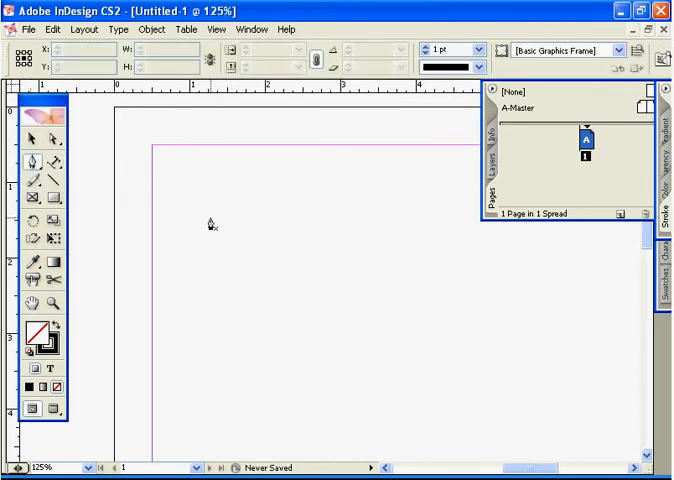
mouse_move(196, 204)
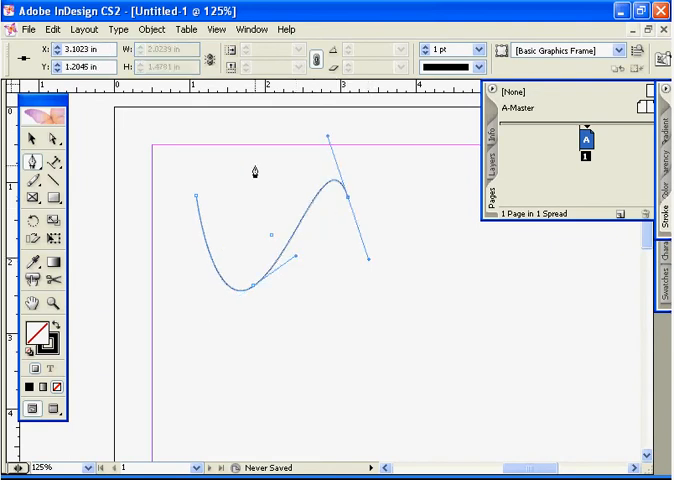
mouse_move(70, 165)
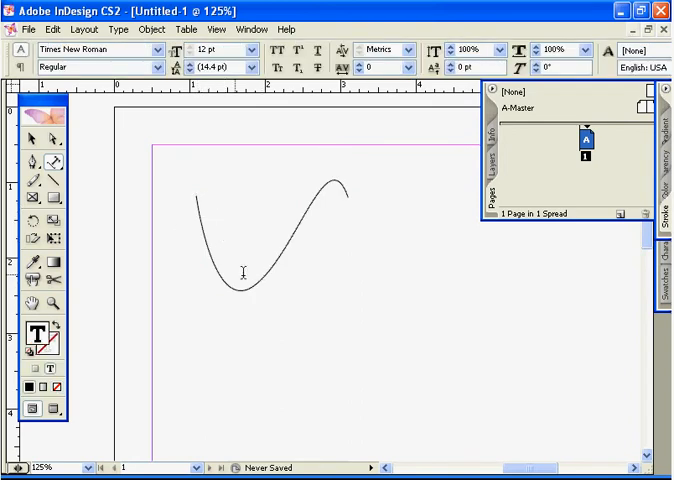
mouse_move(285, 357)
type("She bought candy for me on my first day of school")
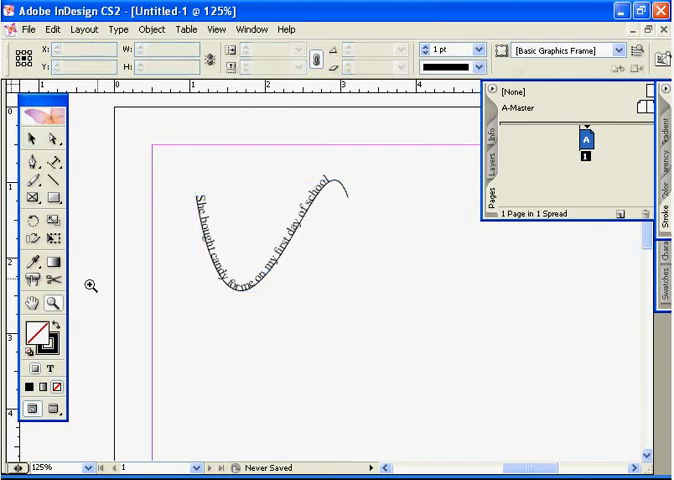
- Zoom in on the sentence running along the curved path
left_click(391, 338)
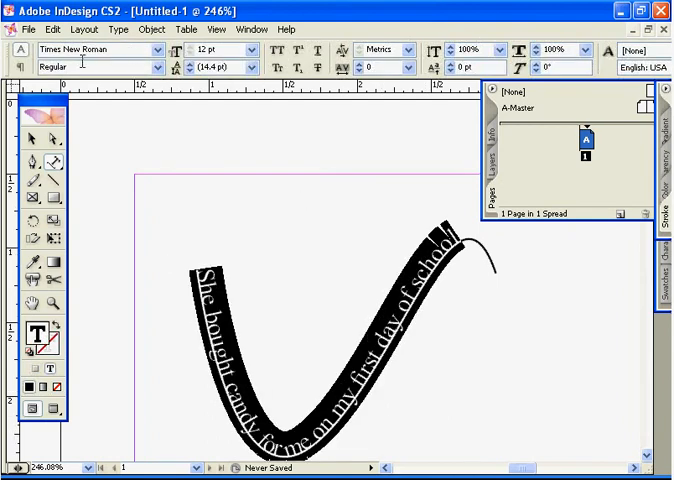
mouse_move(152, 96)
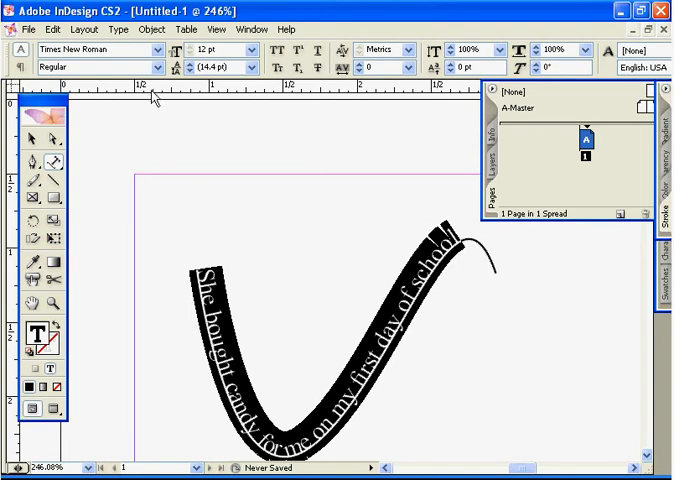
mouse_move(70, 143)
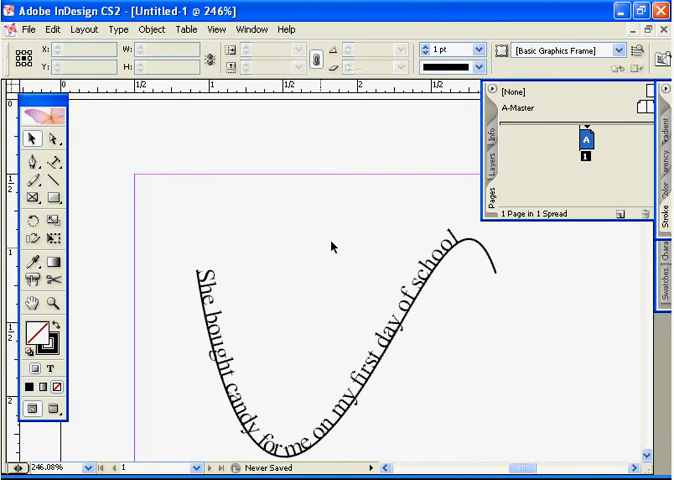
- Choose the Type on a Path Tool from the type tools flyout
left_click(53, 157)
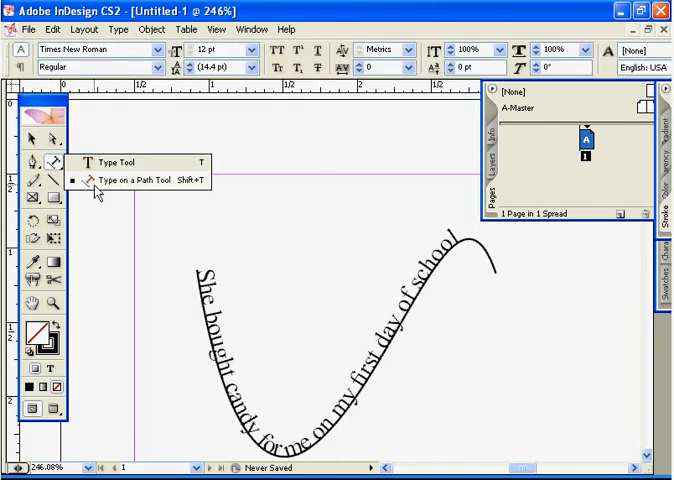
left_click(92, 181)
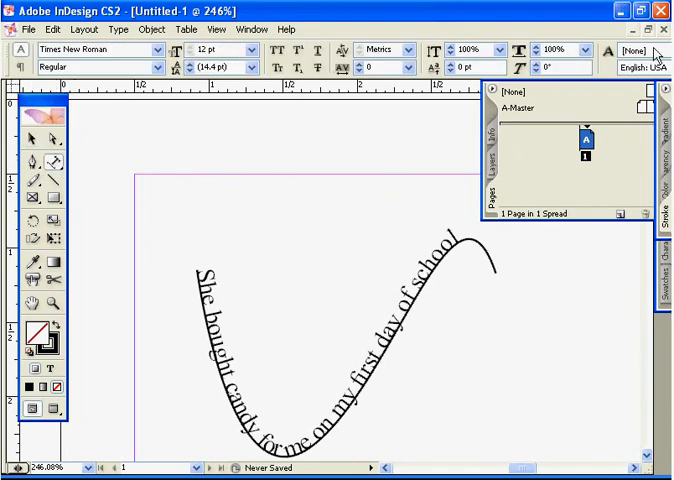
mouse_move(604, 65)
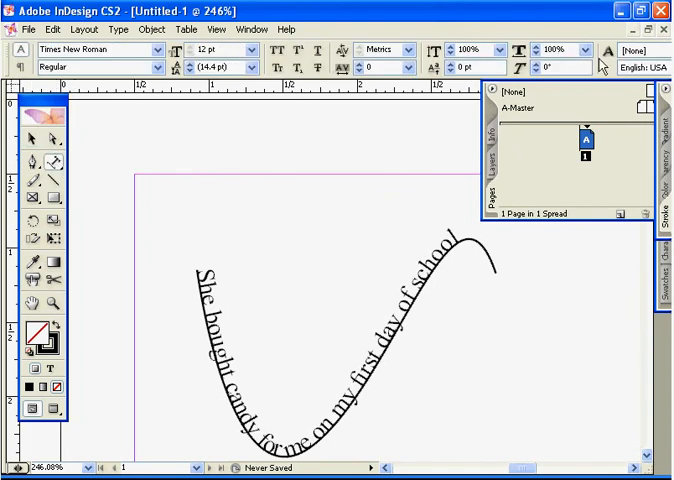
mouse_move(343, 157)
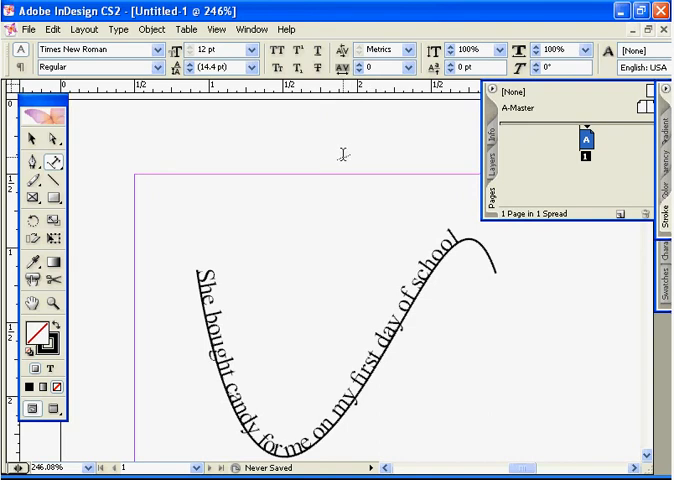